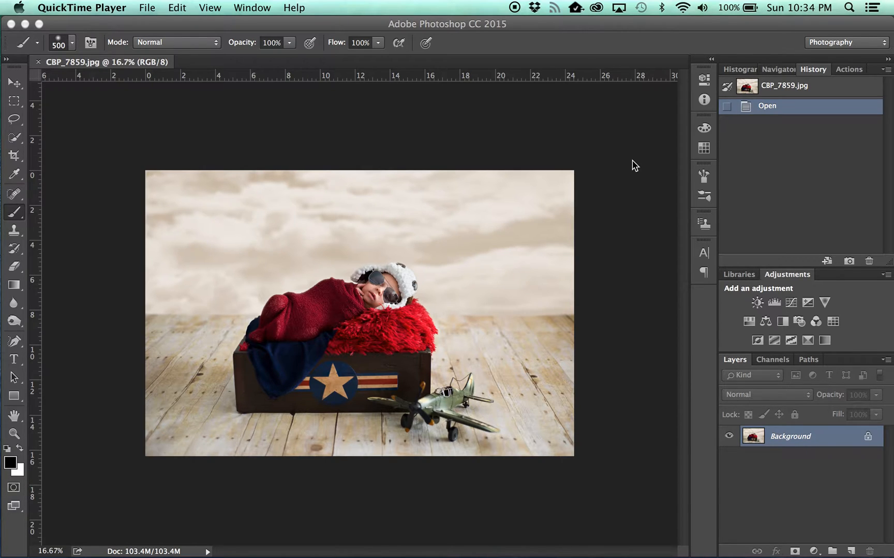
mouse_move(338, 184)
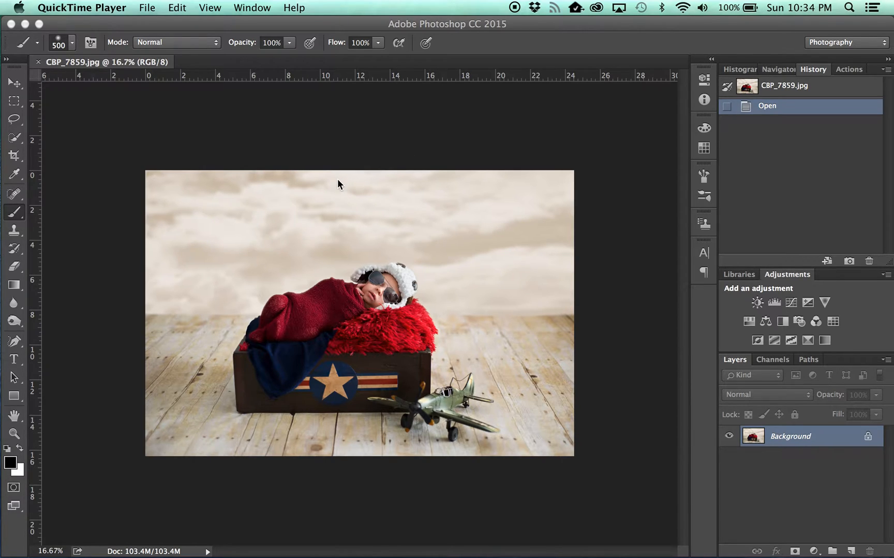
mouse_move(323, 84)
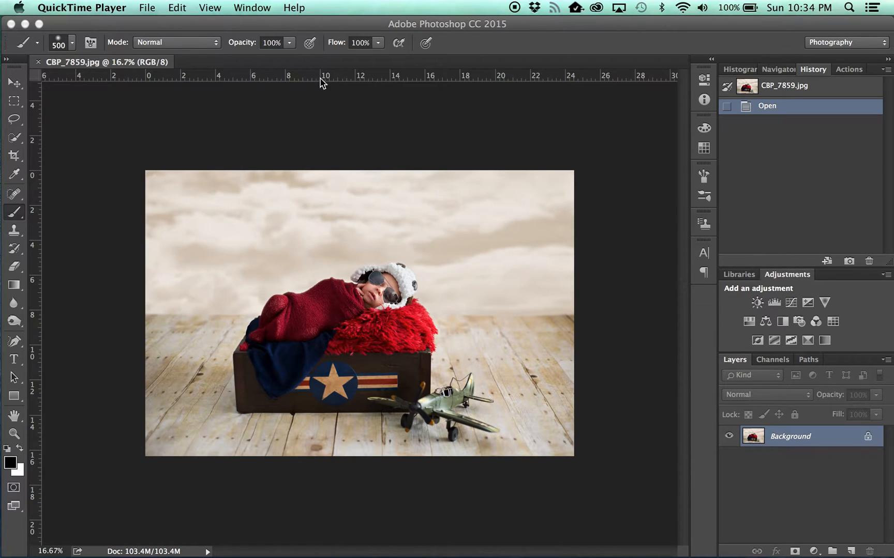
mouse_move(207, 344)
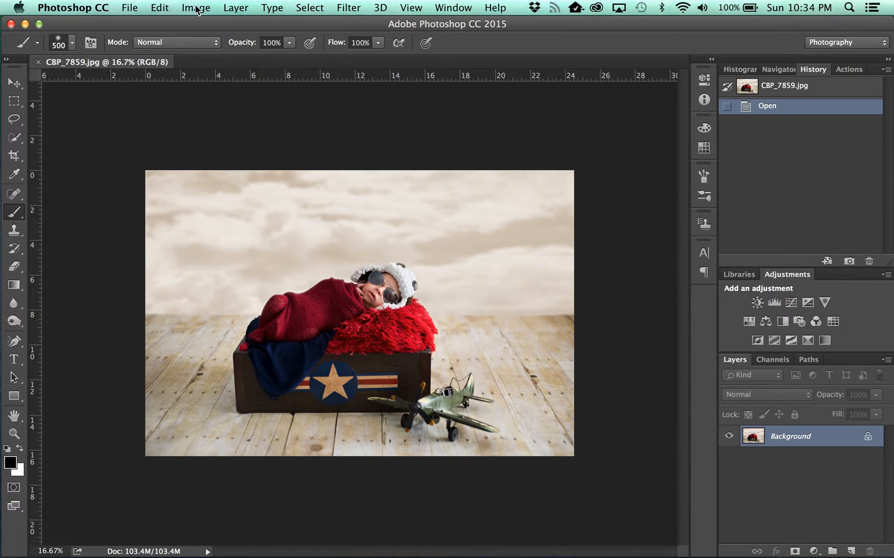
Resize the newborn photo to 2500 px wide (2500 by 1668) via Image Size
left_click(195, 7)
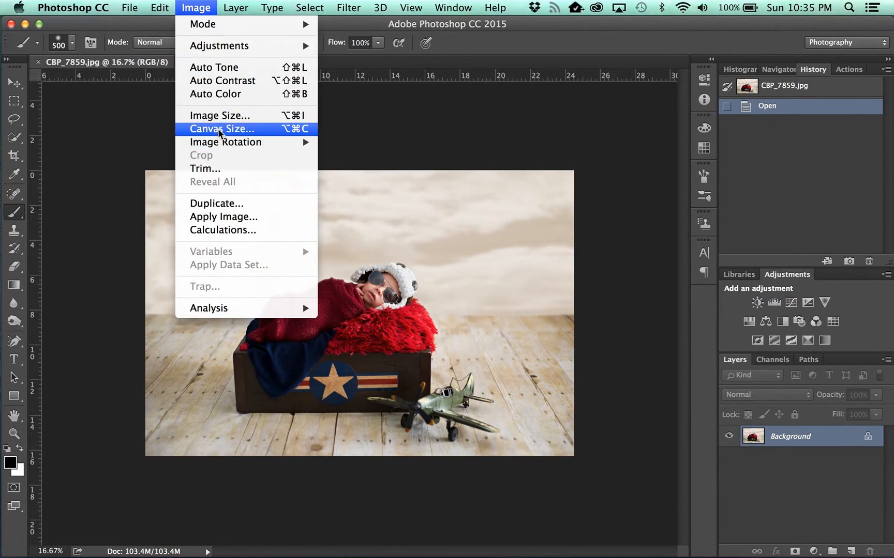
left_click(219, 115)
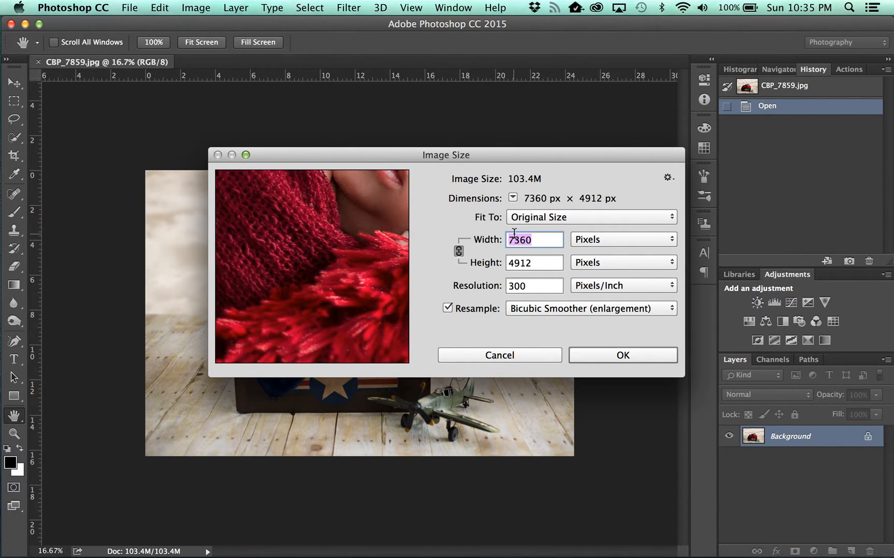
type("2500")
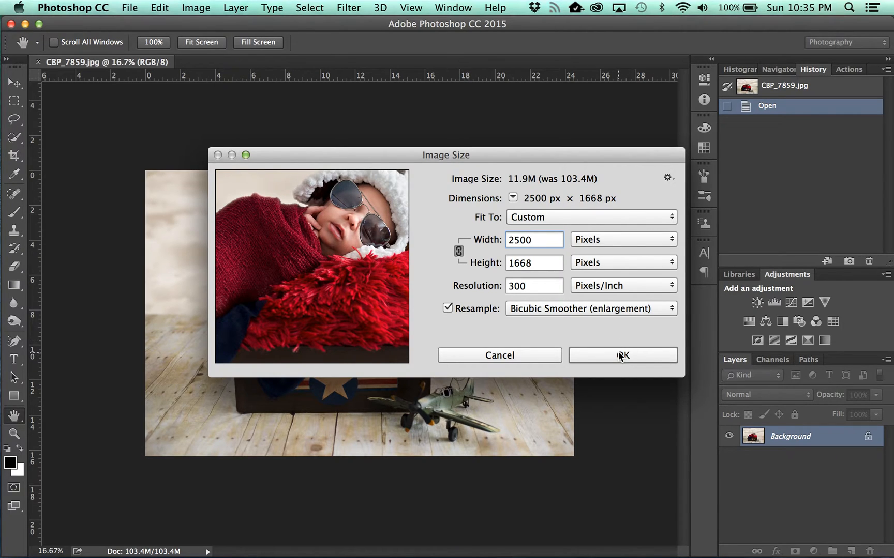
left_click(622, 354)
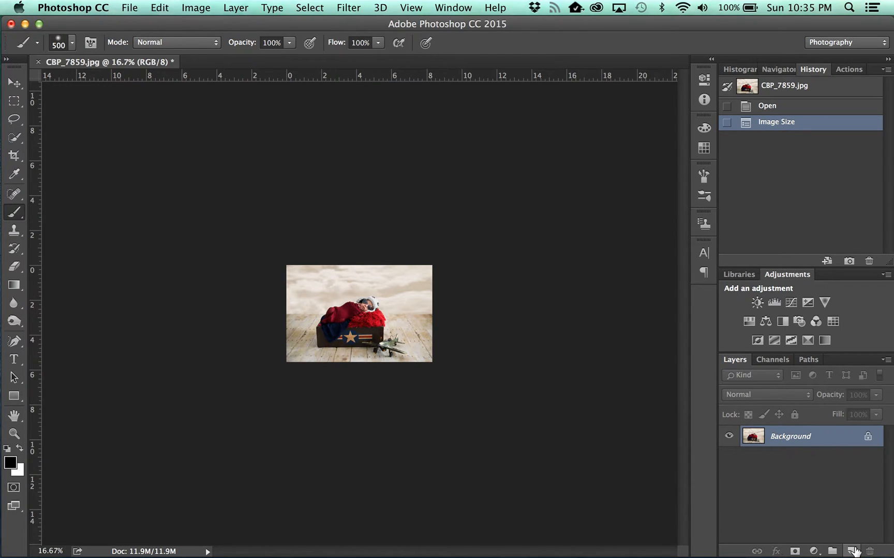
mouse_move(853, 550)
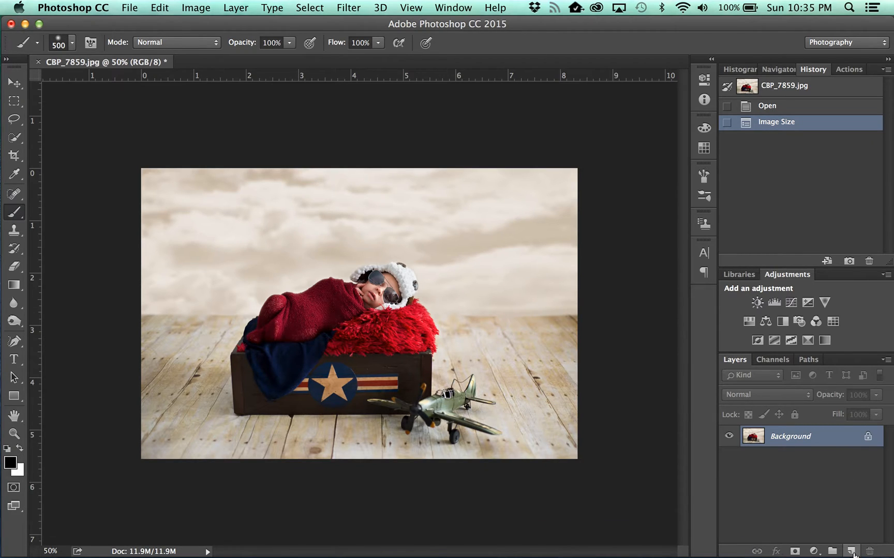
Draw a black-to-transparent gradient on a new layer and hide the Background photo layer
left_click(851, 550)
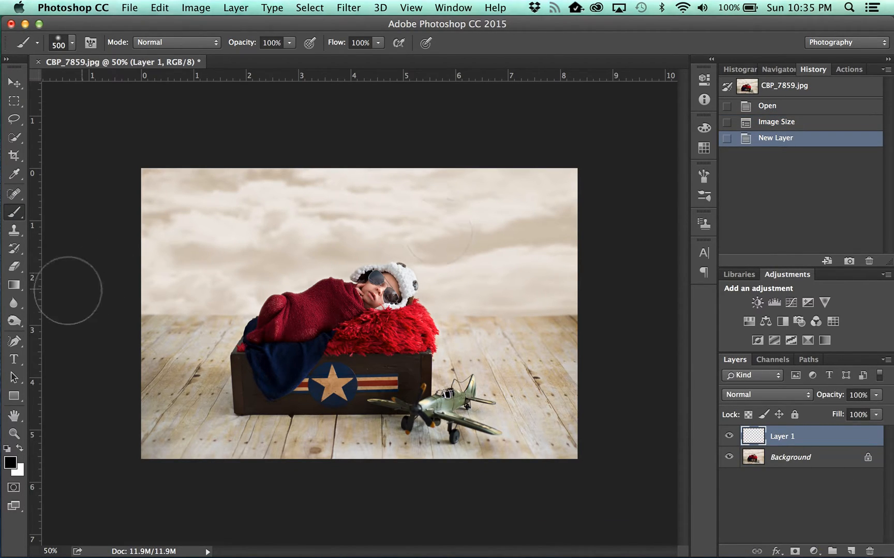
left_click(14, 286)
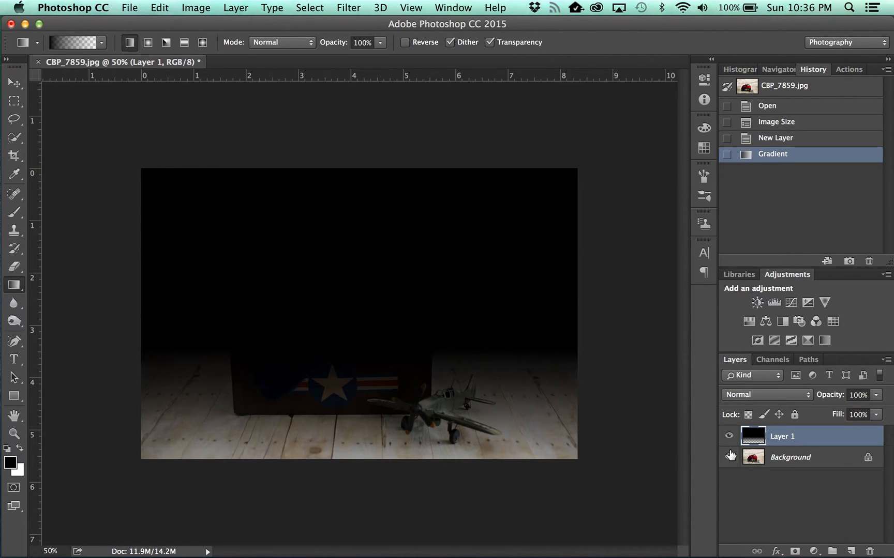
left_click(728, 458)
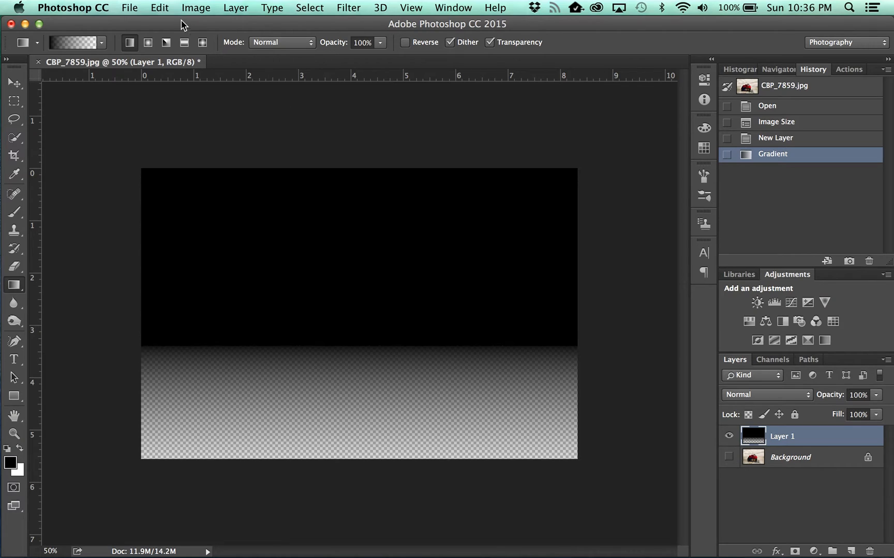
Define the gradient as a brush preset named 'Background Fade'
left_click(159, 7)
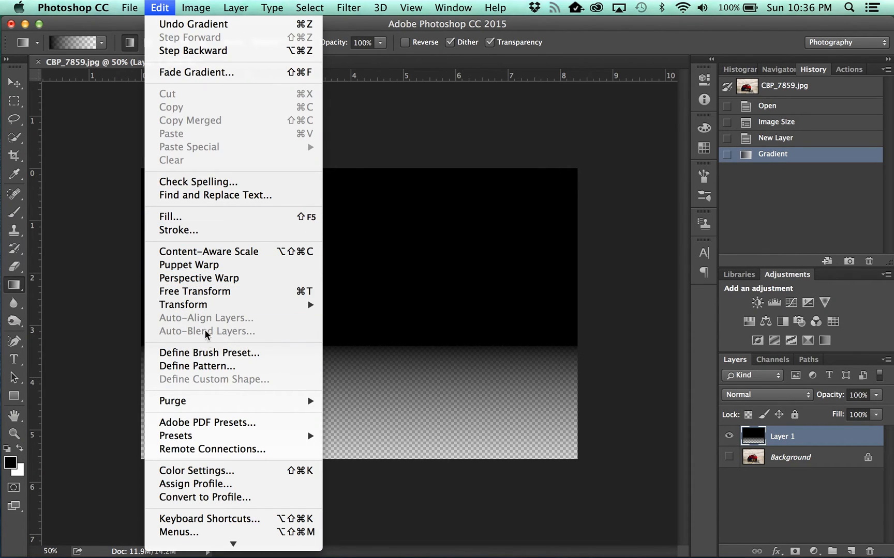
mouse_move(209, 353)
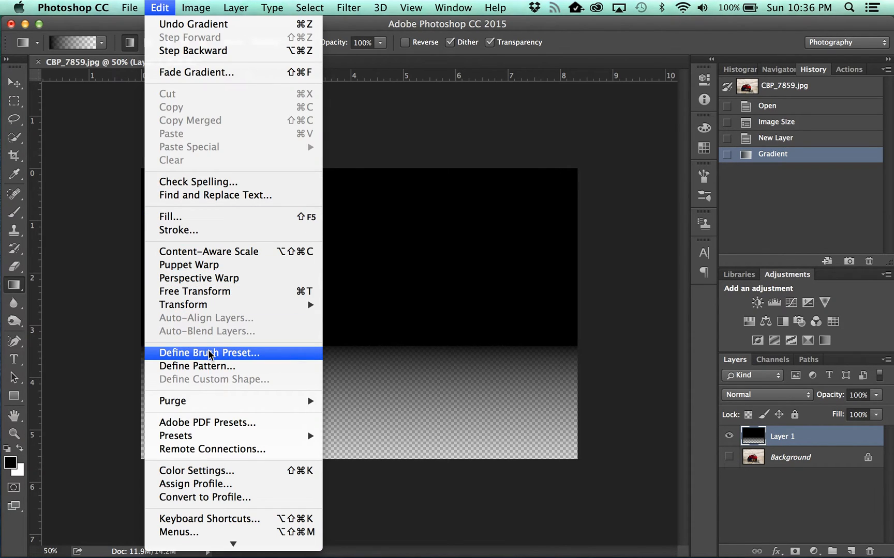
left_click(209, 353)
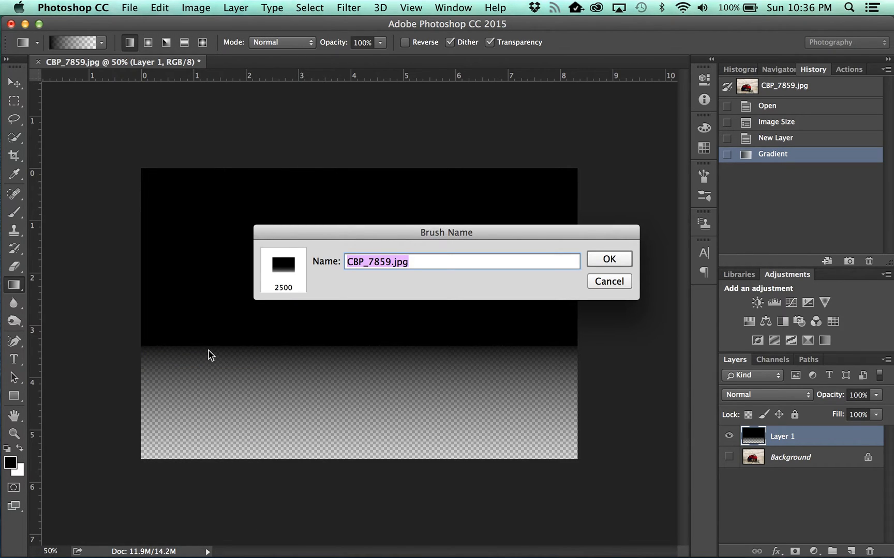
type("Grad")
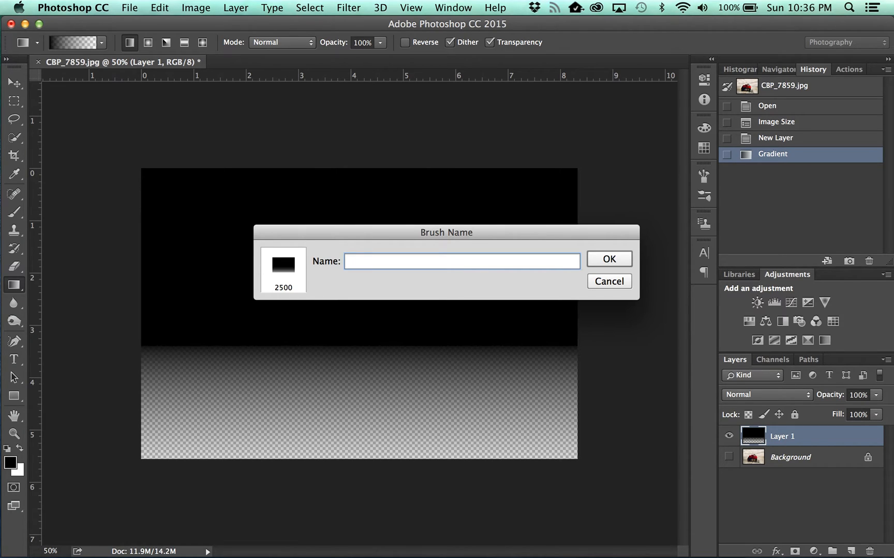
type("Background Fade")
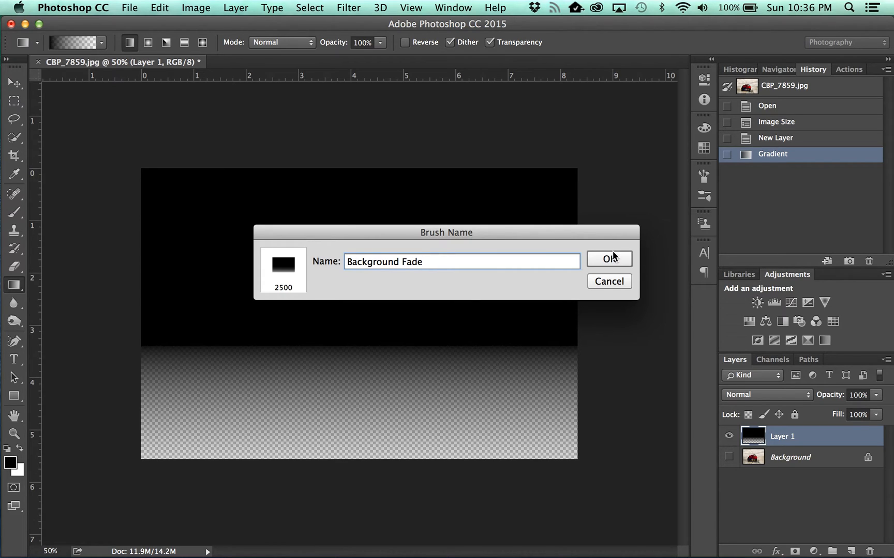
left_click(608, 258)
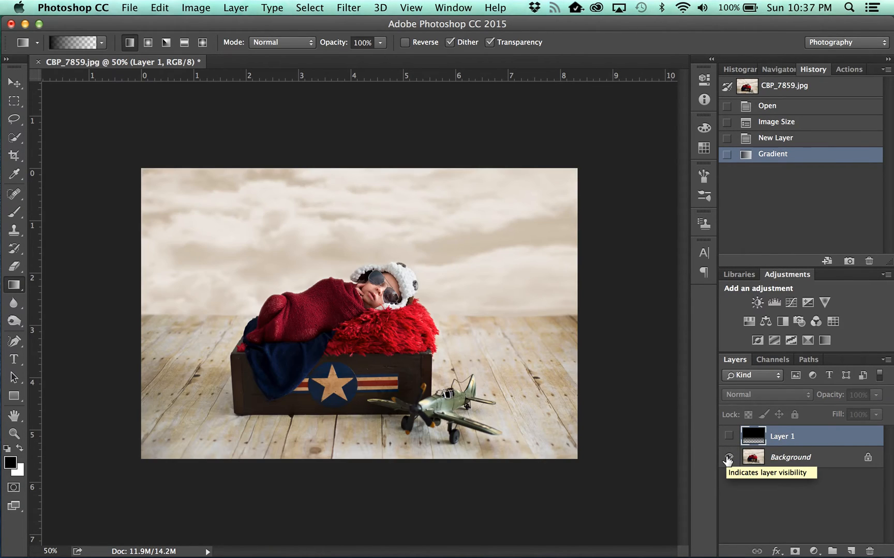
Toggle layer visibility so the photo shows instead of the gradient layer
left_click(728, 457)
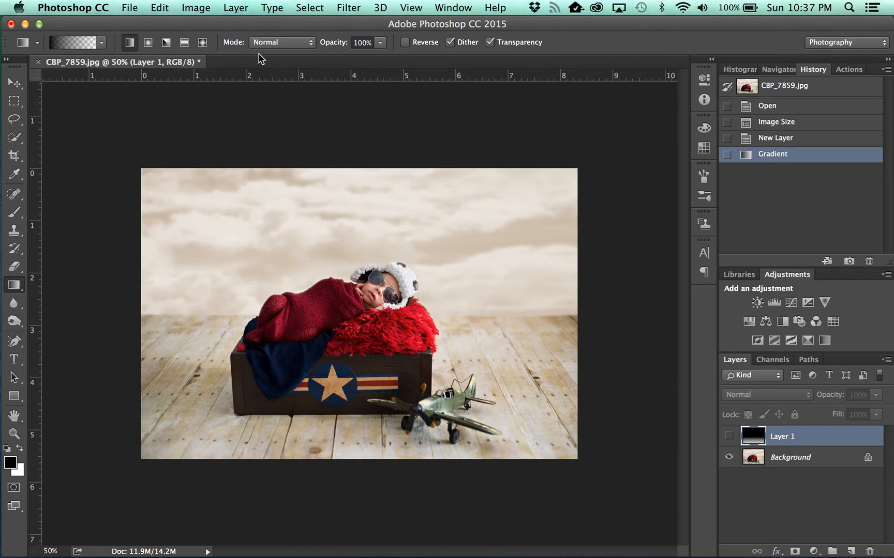
mouse_move(120, 34)
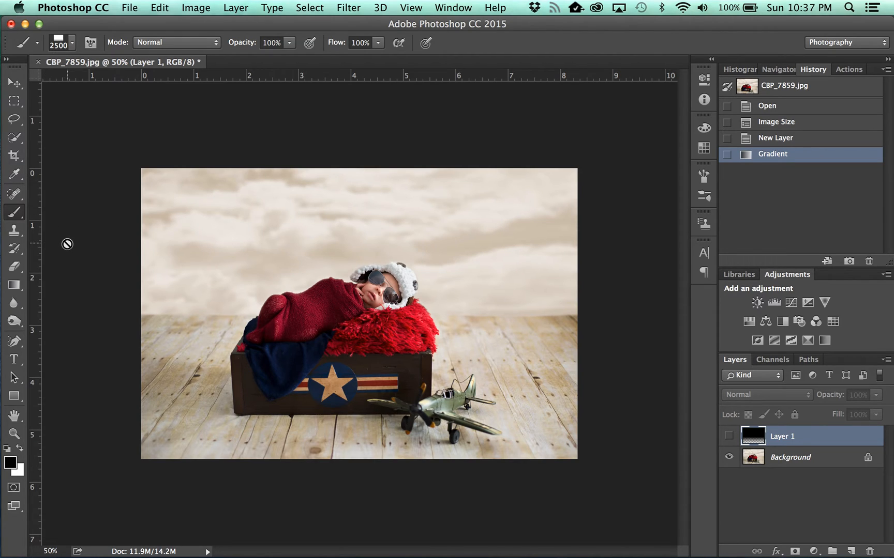
mouse_move(45, 180)
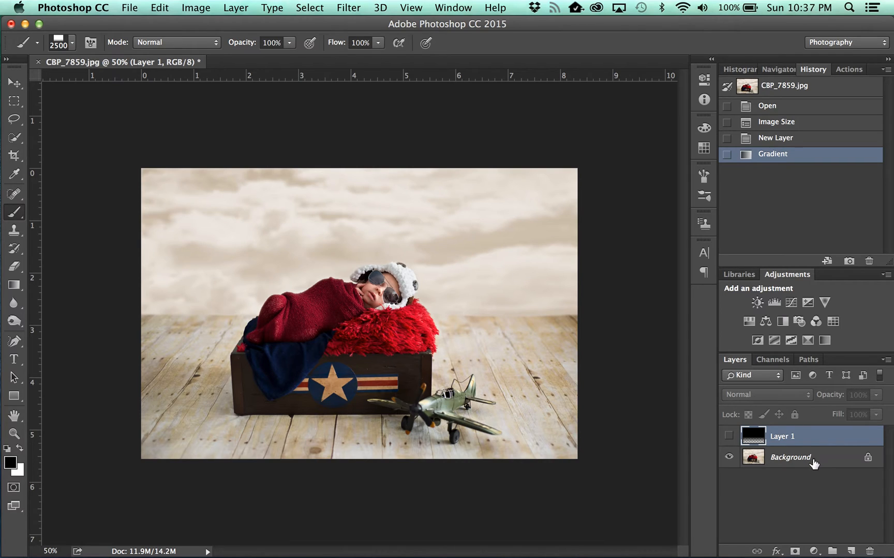
Add a new empty Layer 2 above the photo for the beige fade
left_click(854, 550)
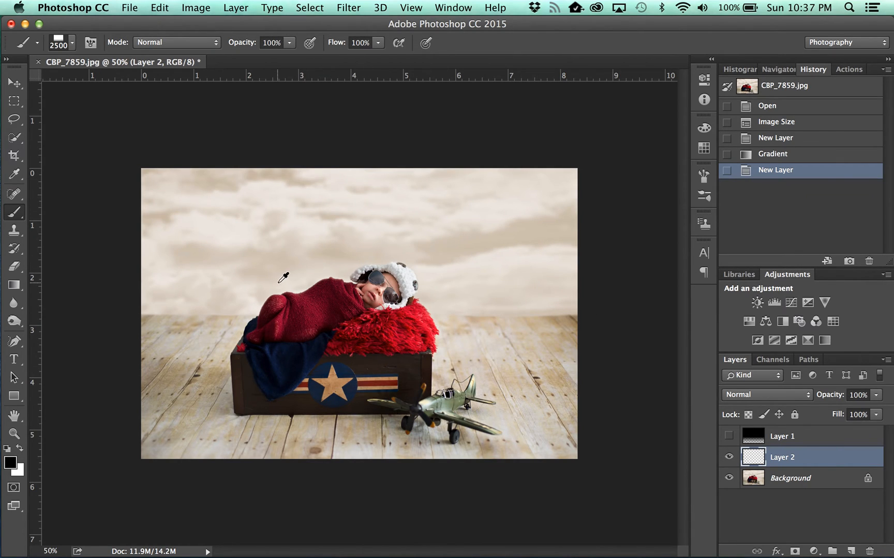
mouse_move(214, 310)
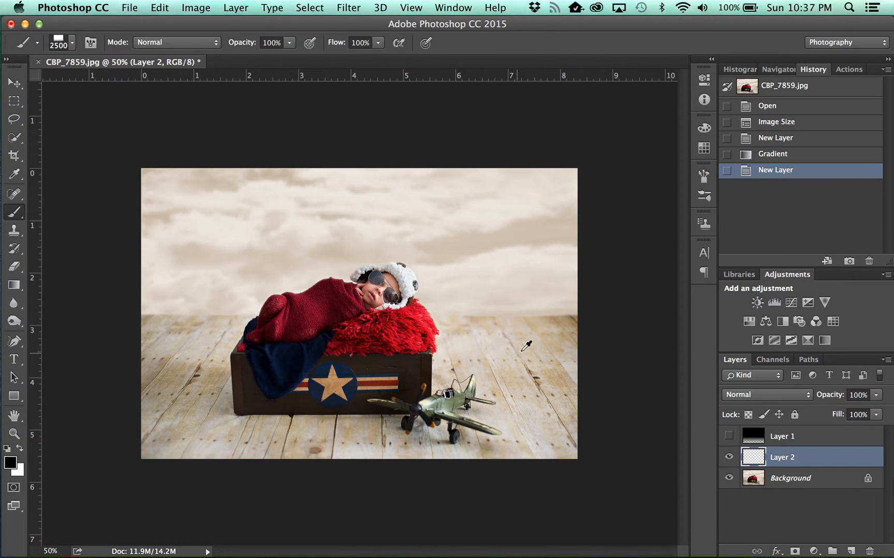
mouse_move(205, 322)
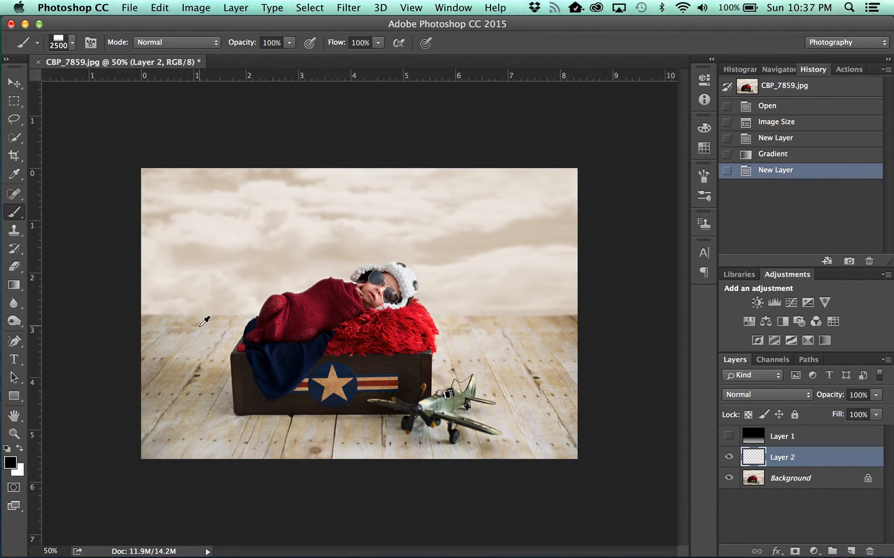
mouse_move(210, 313)
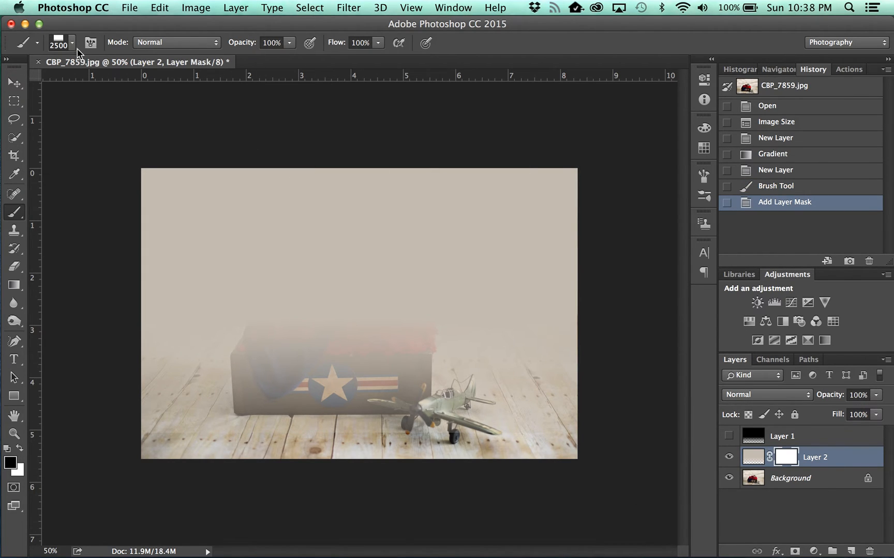
Paint Layer 2's mask with the 500 px soft round brush over the newborn, box and plane
left_click(72, 42)
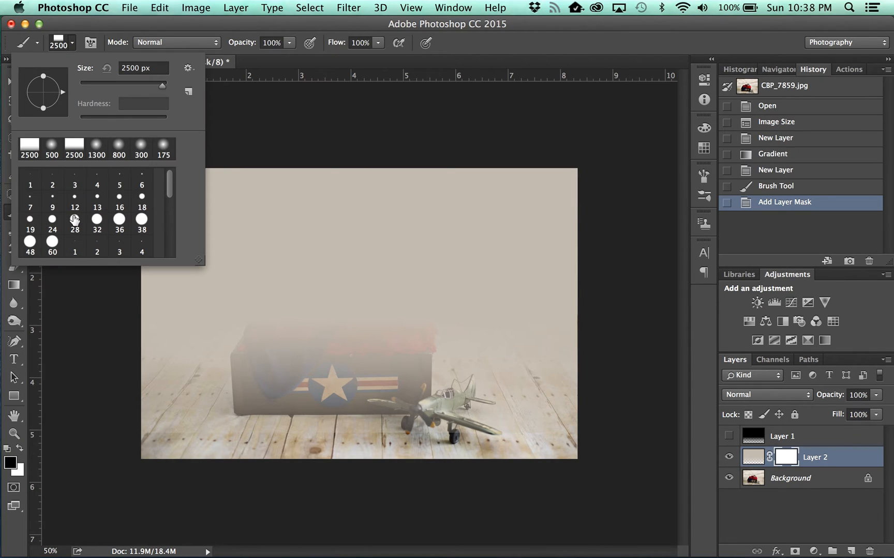
scroll("down", 3)
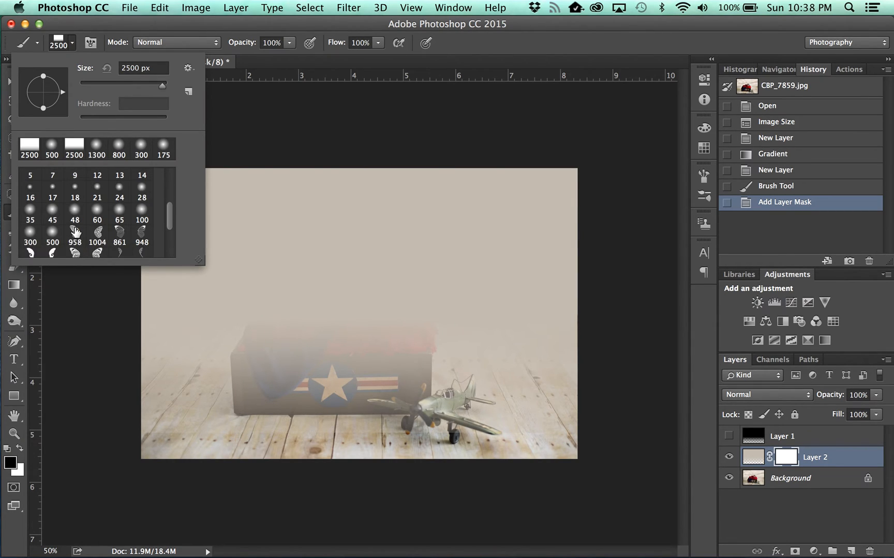
left_click(52, 236)
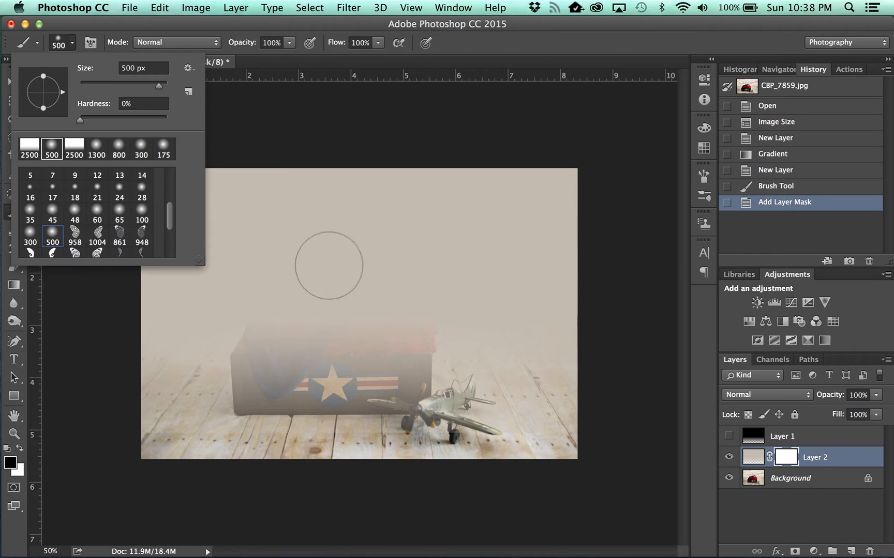
mouse_move(295, 348)
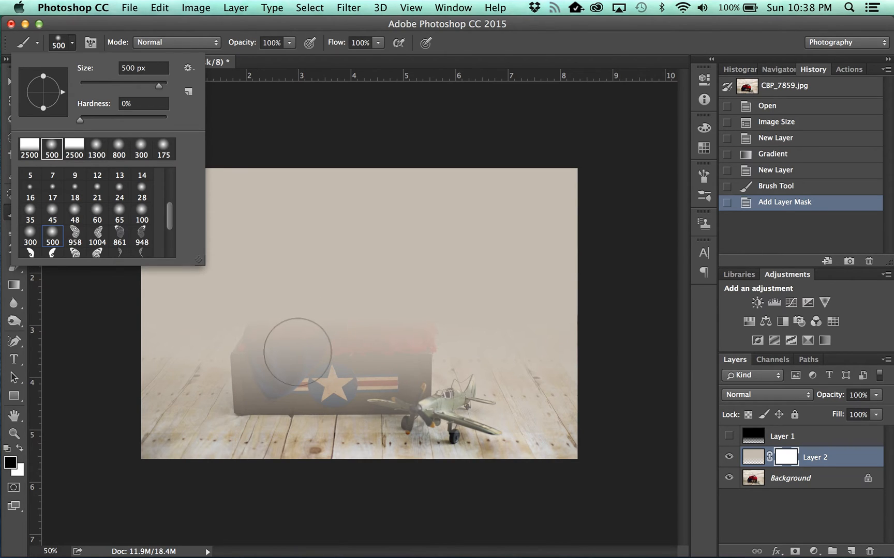
left_click(297, 351)
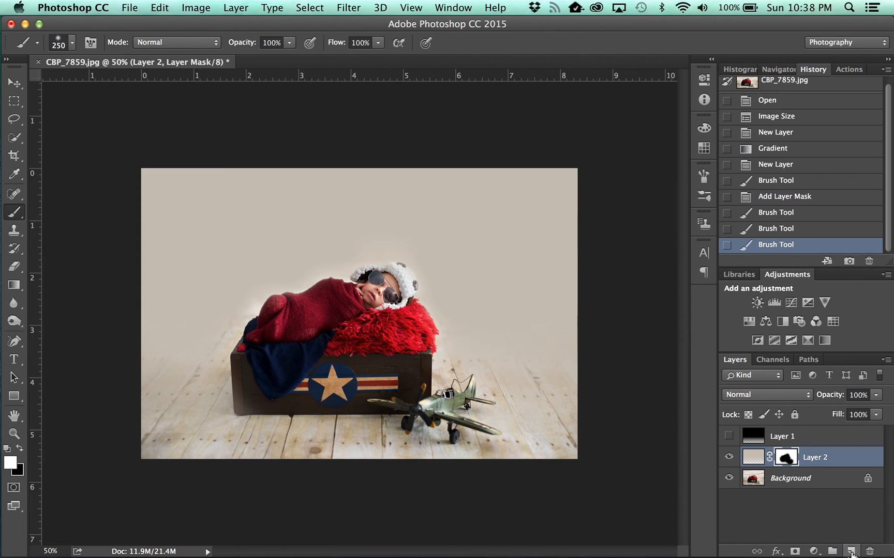
Add a new layer and load the 2500 px Background Fade brush for the red fade
left_click(847, 550)
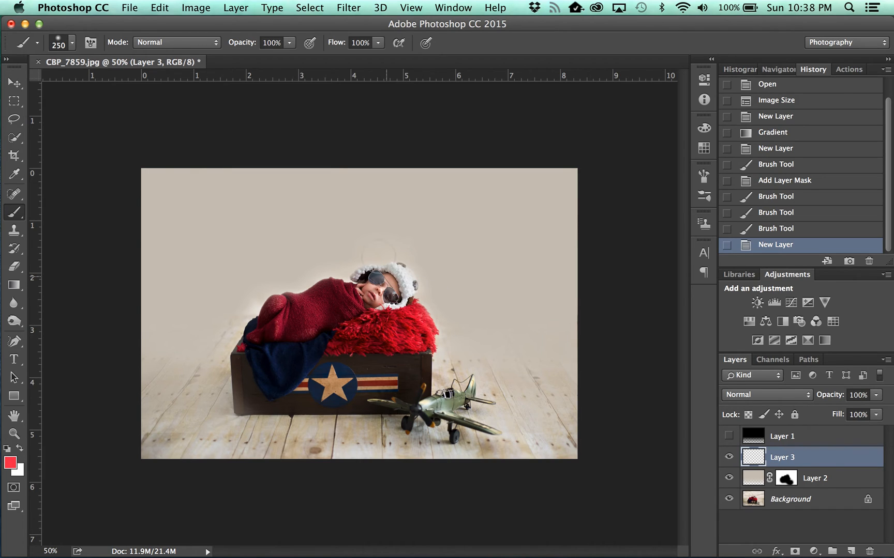
left_click(73, 43)
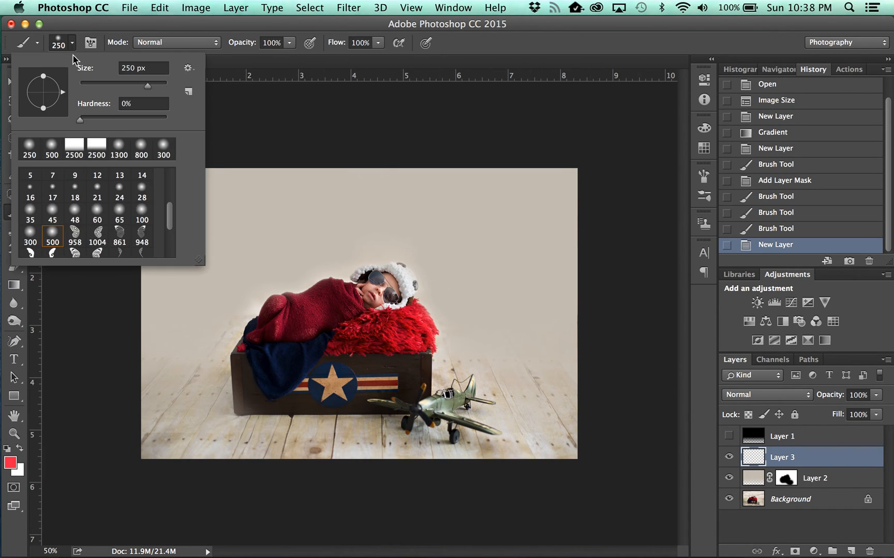
left_click(142, 249)
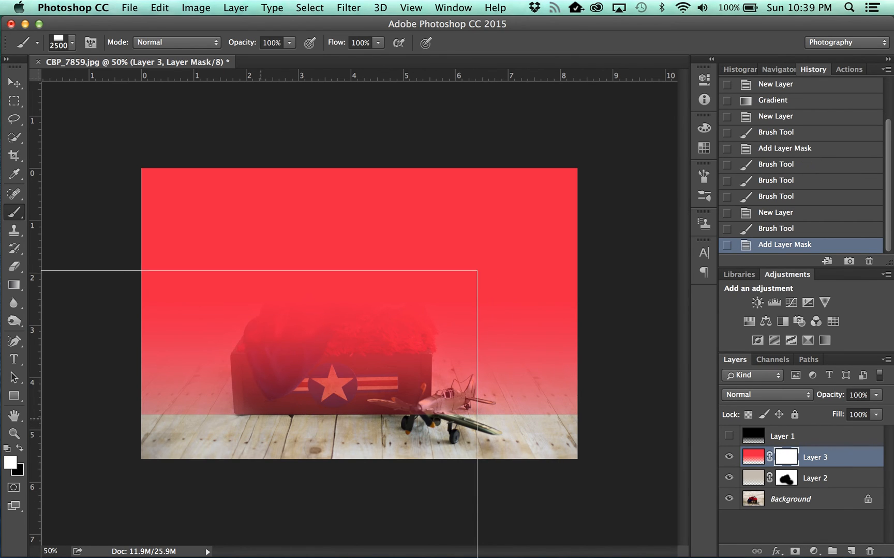
Paint Layer 3's mask with the 500 px soft round brush to hide the red fade over the subject
left_click(72, 42)
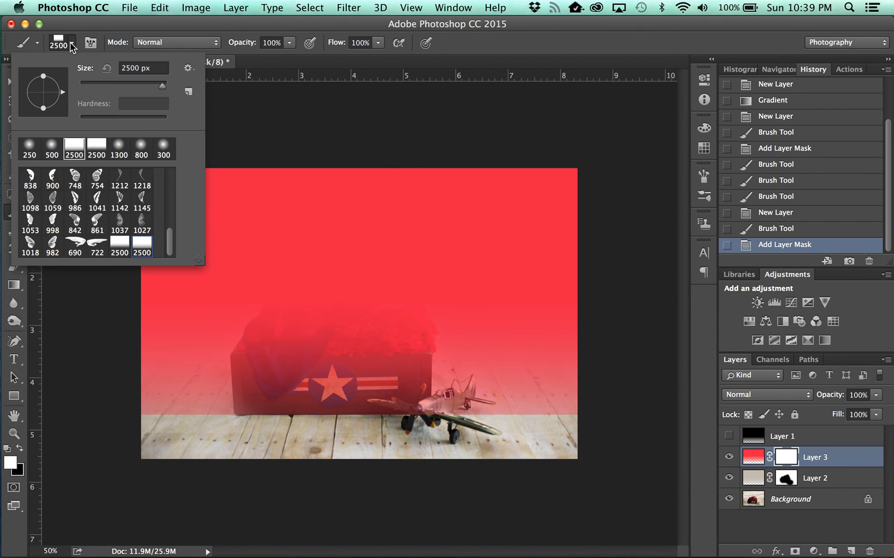
scroll("down", 3)
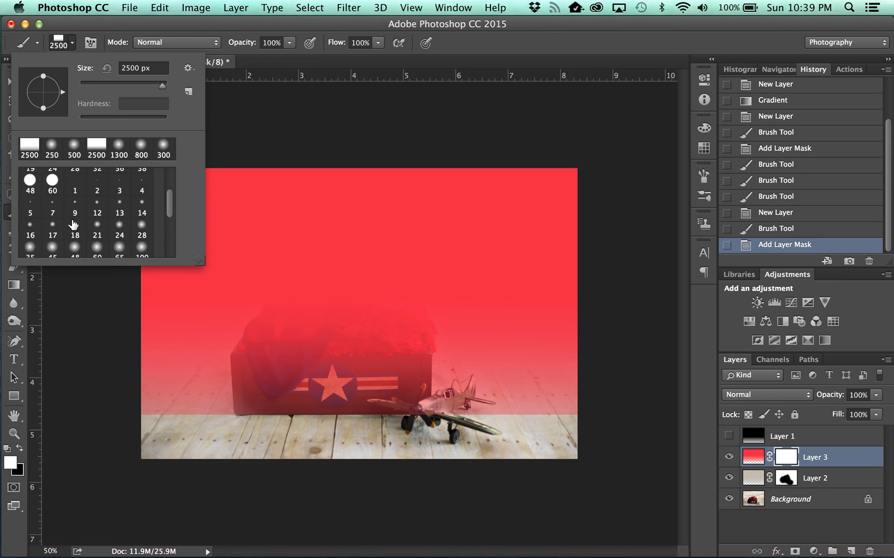
left_click(52, 231)
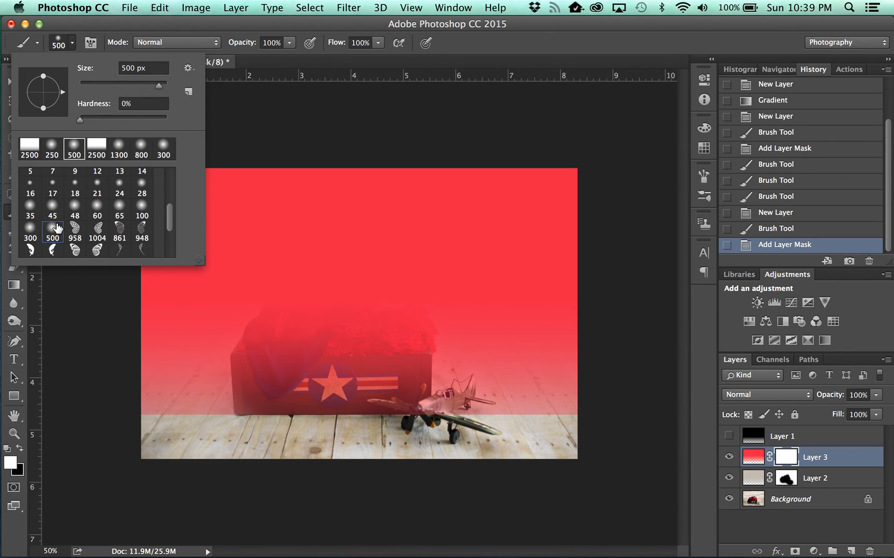
left_click(313, 357)
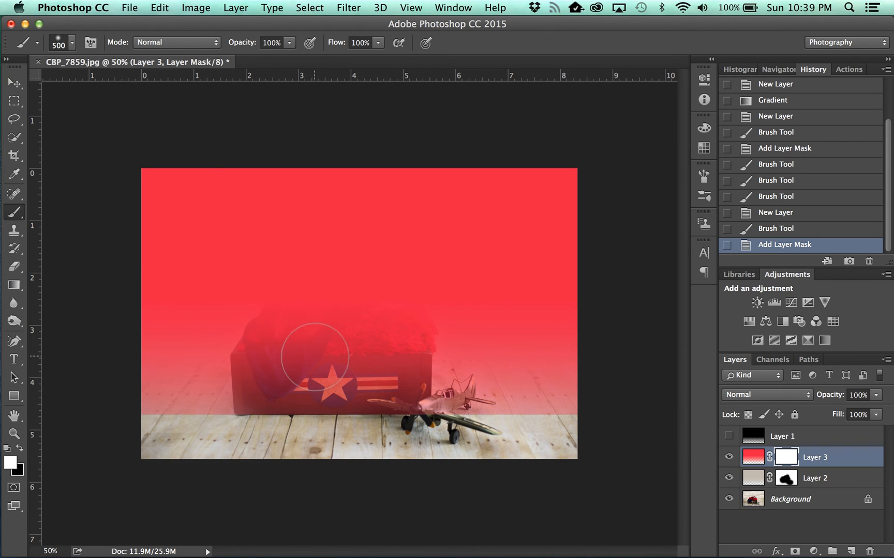
left_click_drag(314, 356, 339, 360)
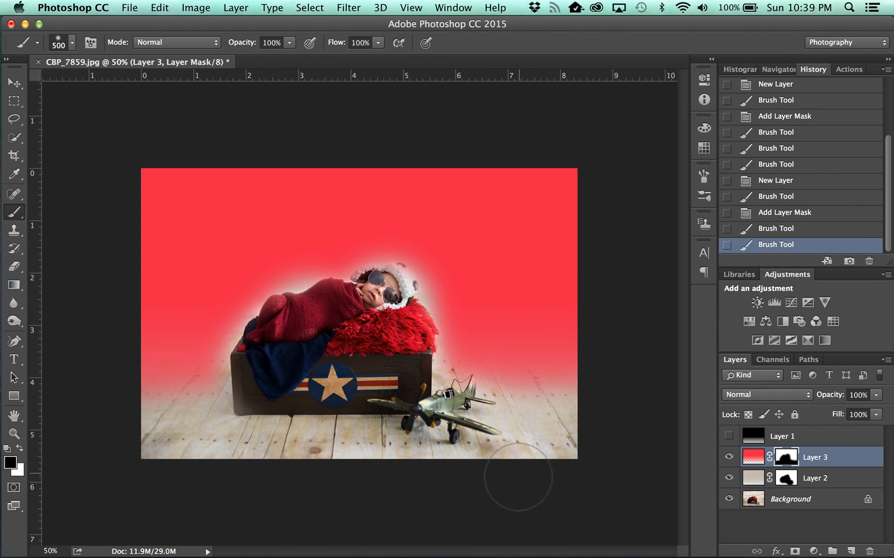
mouse_move(783, 467)
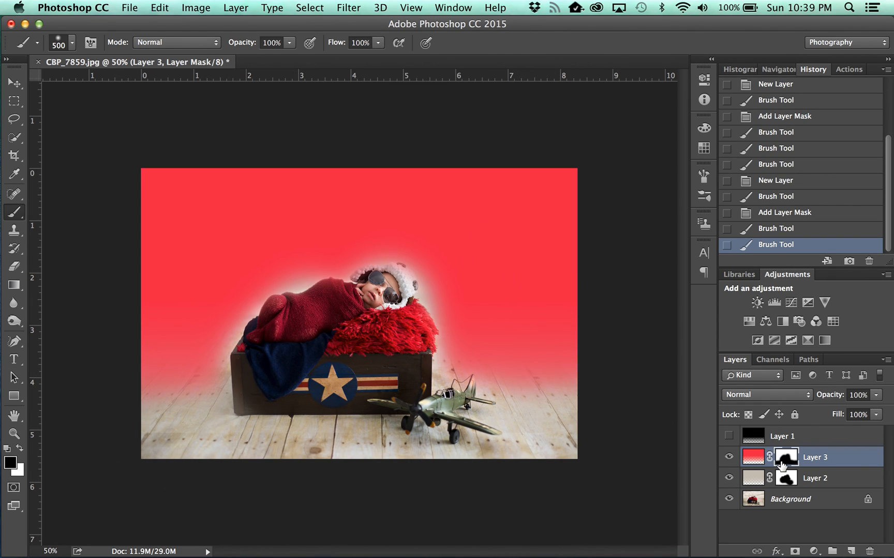
Hide Layer 3's red fade so the subject shows against the beige background
left_click(729, 457)
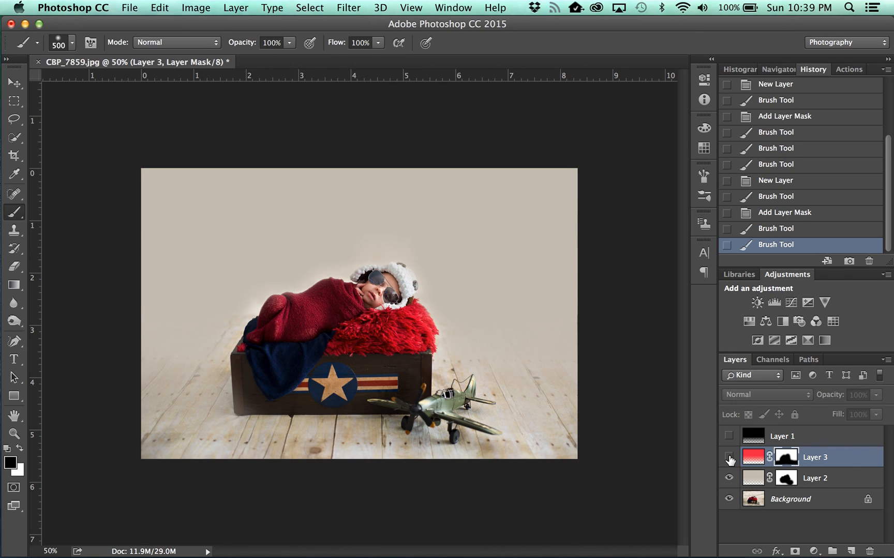
mouse_move(729, 459)
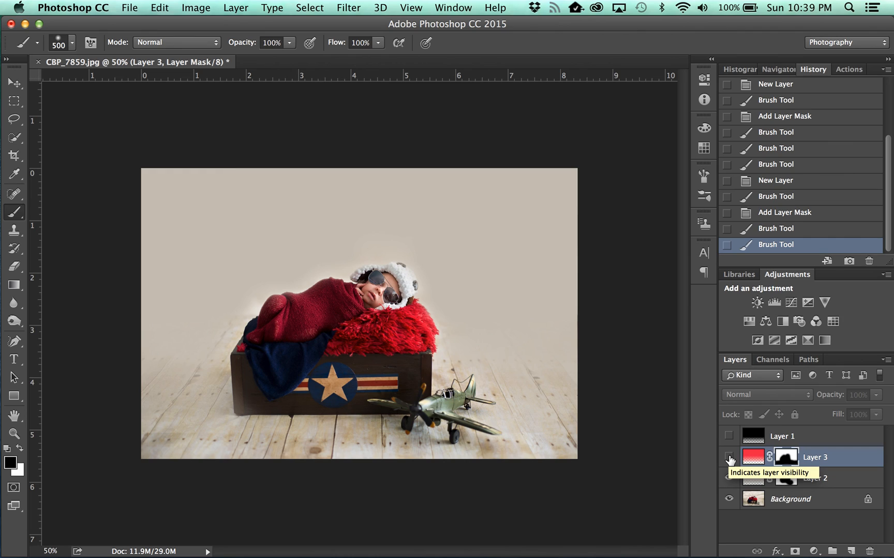
left_click(728, 478)
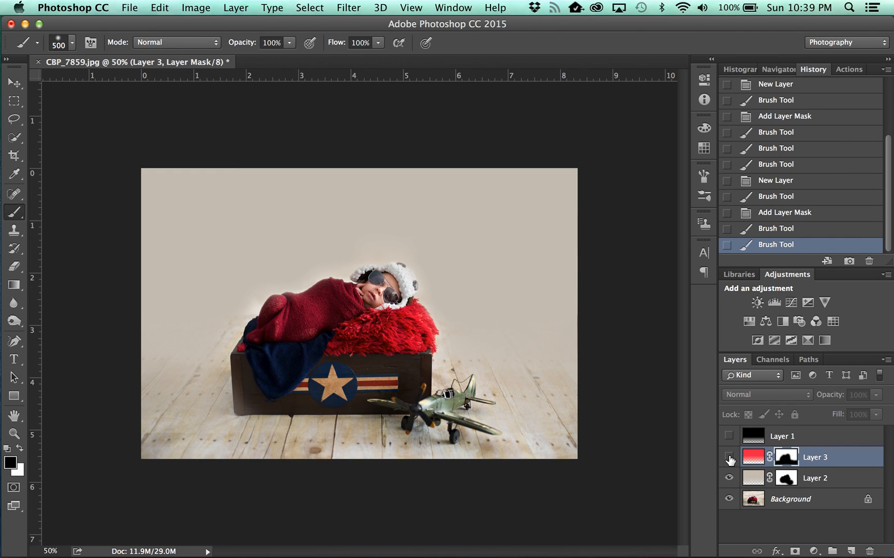